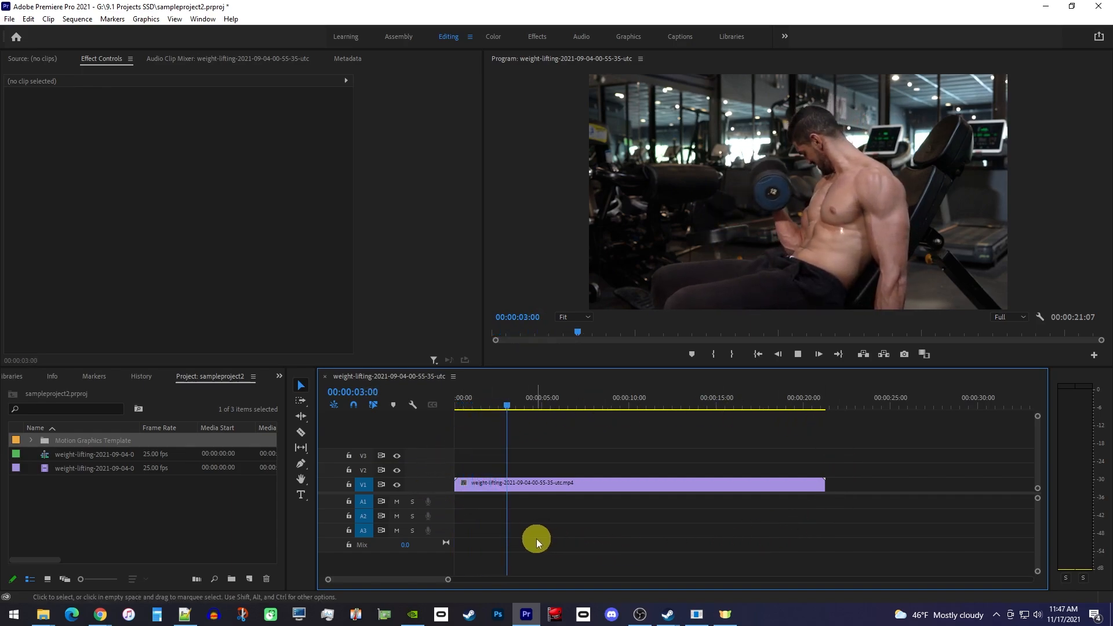
{"action": "left_click", "coordinate": [639, 484]}
{"action": "type", "text": "Jacob"}
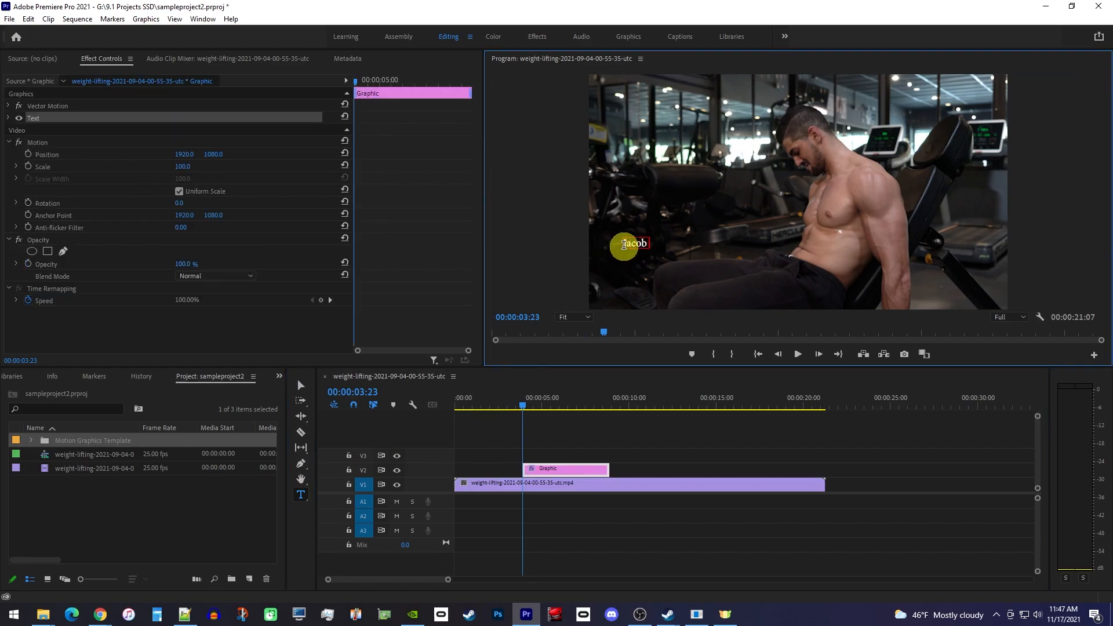
{"action": "type", "text": "Angelo"}
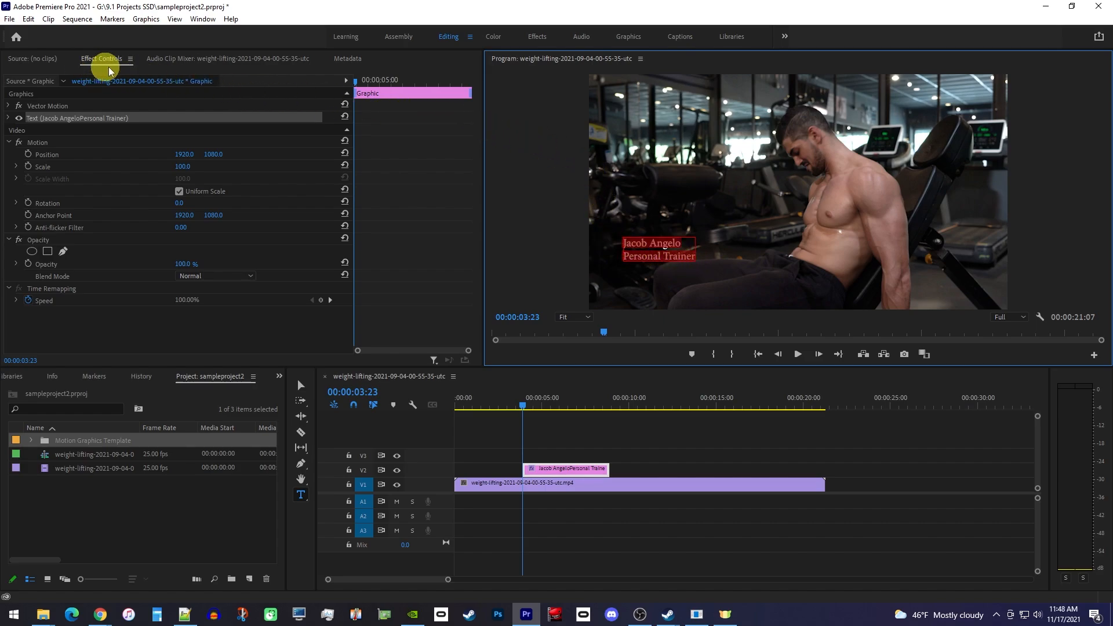
{"action": "mouse_move", "coordinate": [102, 58]}
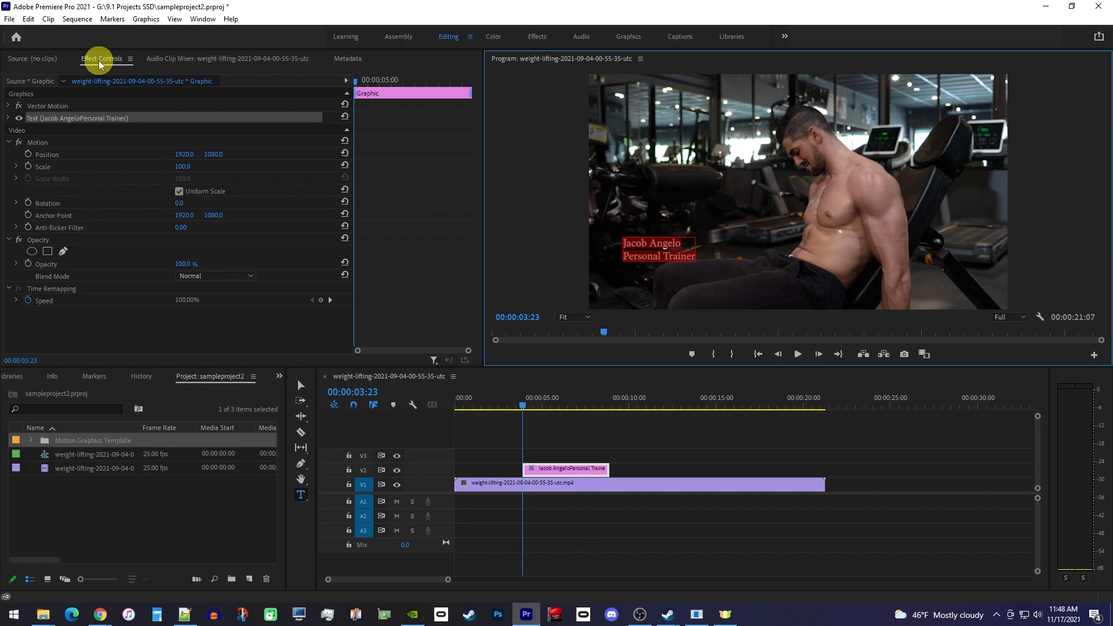
- Set the title font to Bebas Neue Regular
{"action": "left_click", "coordinate": [7, 117]}
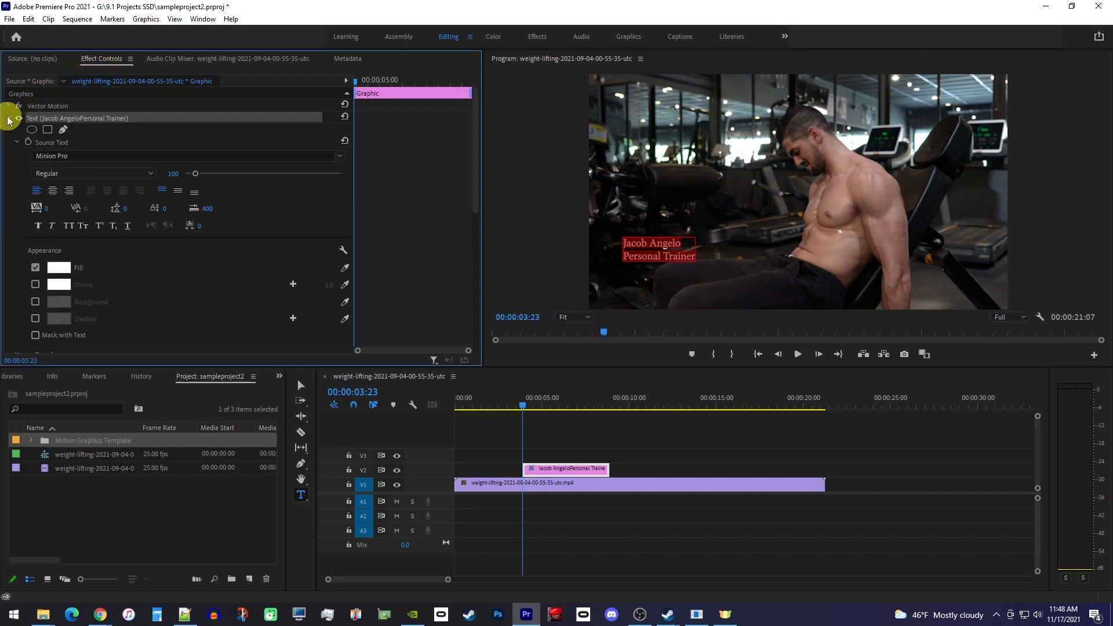
{"action": "left_click", "coordinate": [339, 156]}
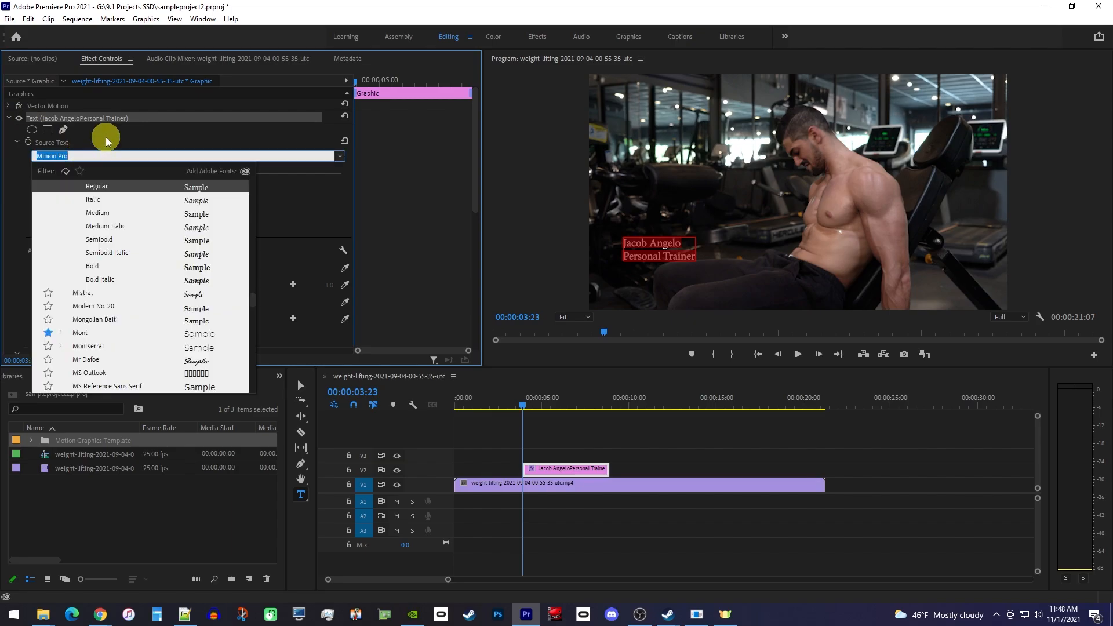
{"action": "type", "text": "beba"}
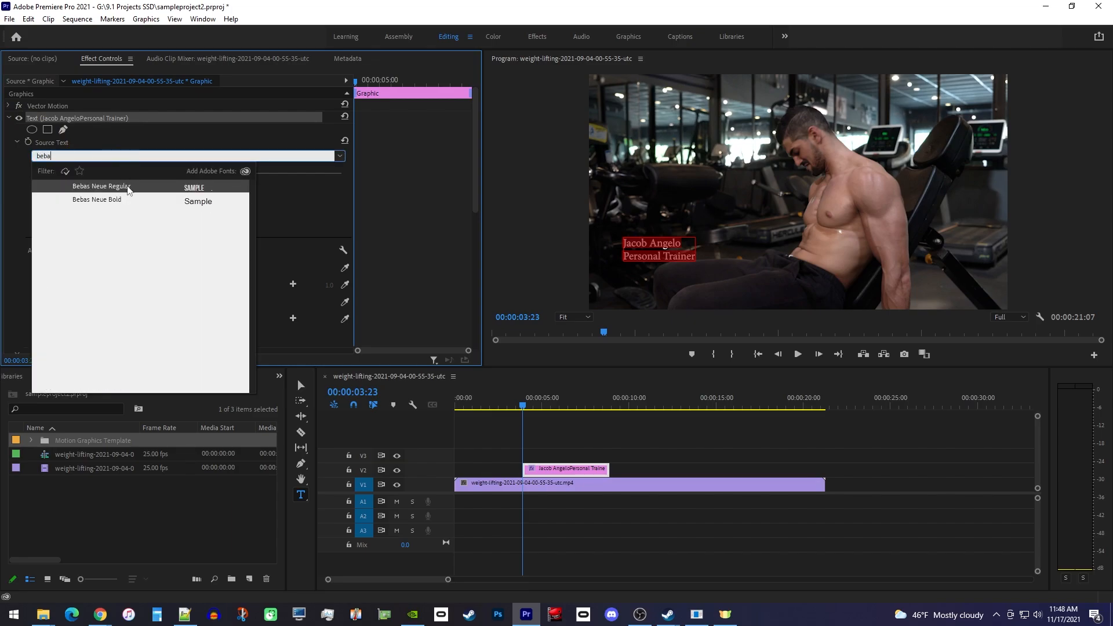
{"action": "left_click", "coordinate": [101, 186]}
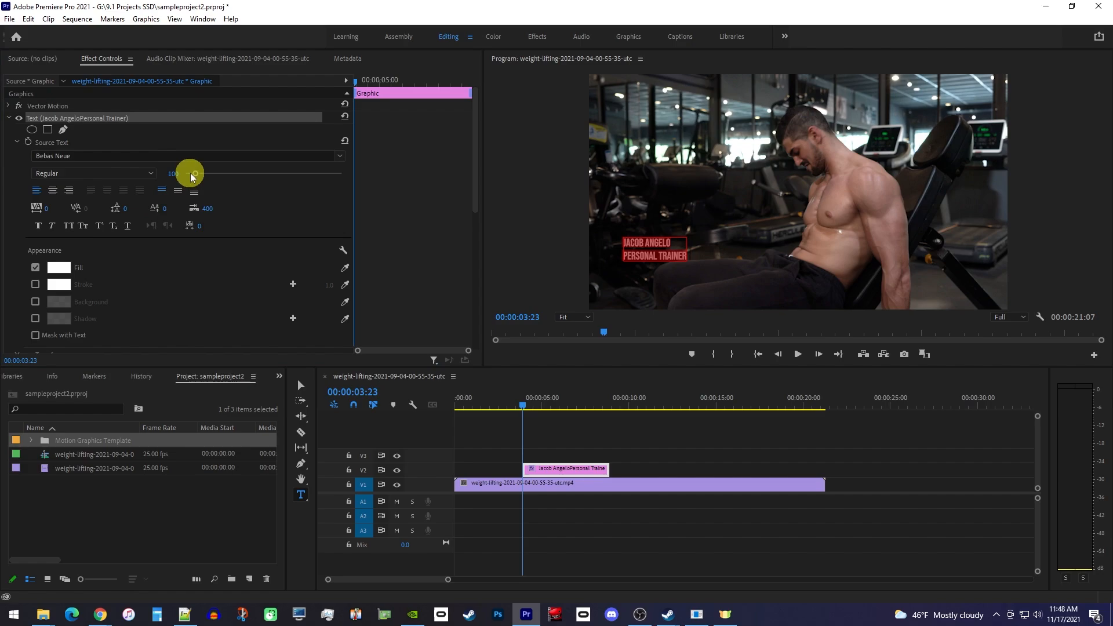
{"action": "left_click_drag", "start_coordinate": [190, 174], "coordinate": [203, 175]}
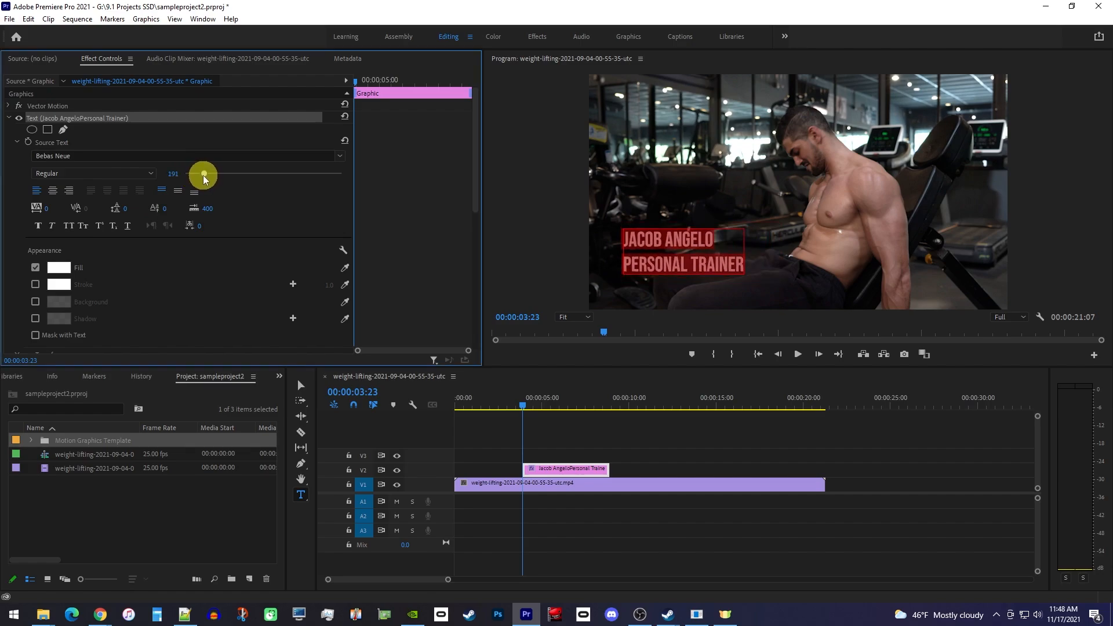
{"action": "left_click_drag", "start_coordinate": [205, 174], "coordinate": [197, 175]}
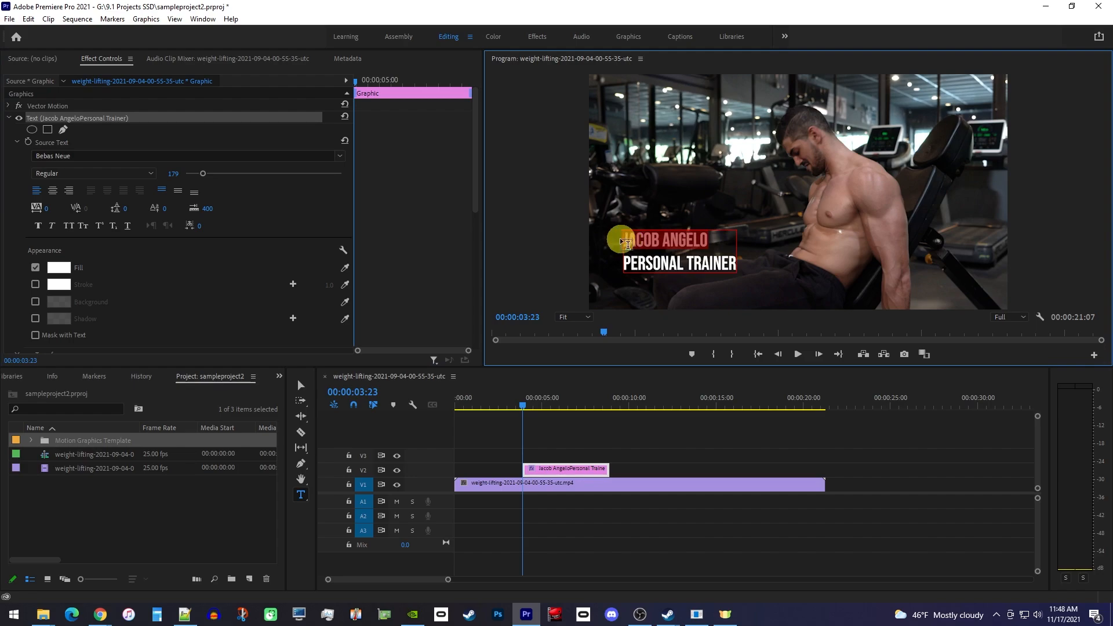
{"action": "left_click_drag", "start_coordinate": [202, 173], "coordinate": [205, 174]}
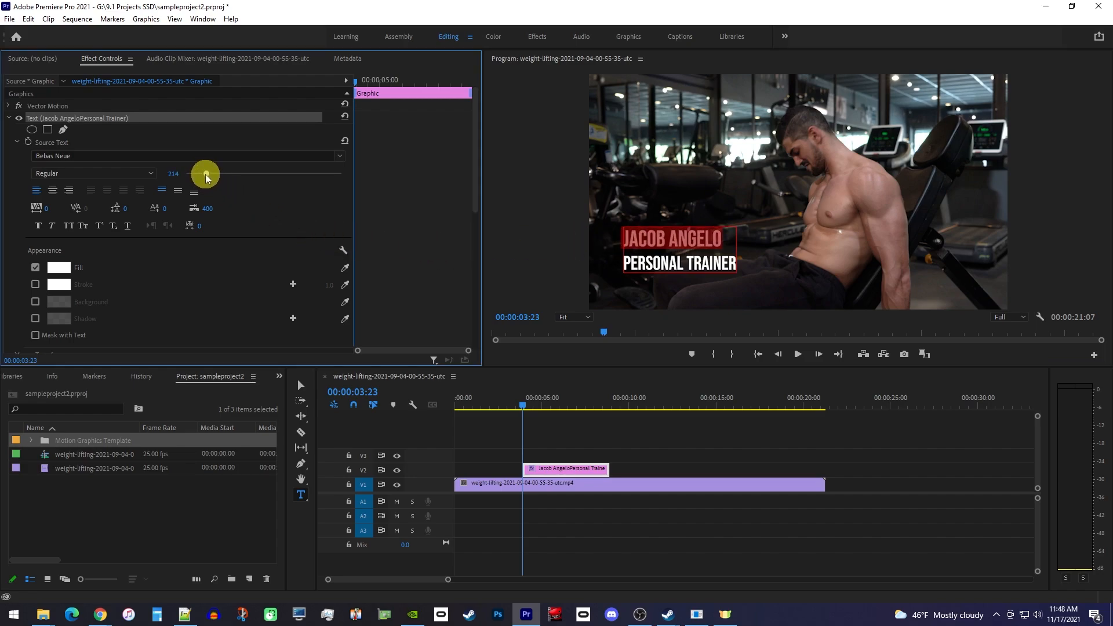
{"action": "left_click_drag", "start_coordinate": [203, 175], "coordinate": [213, 175]}
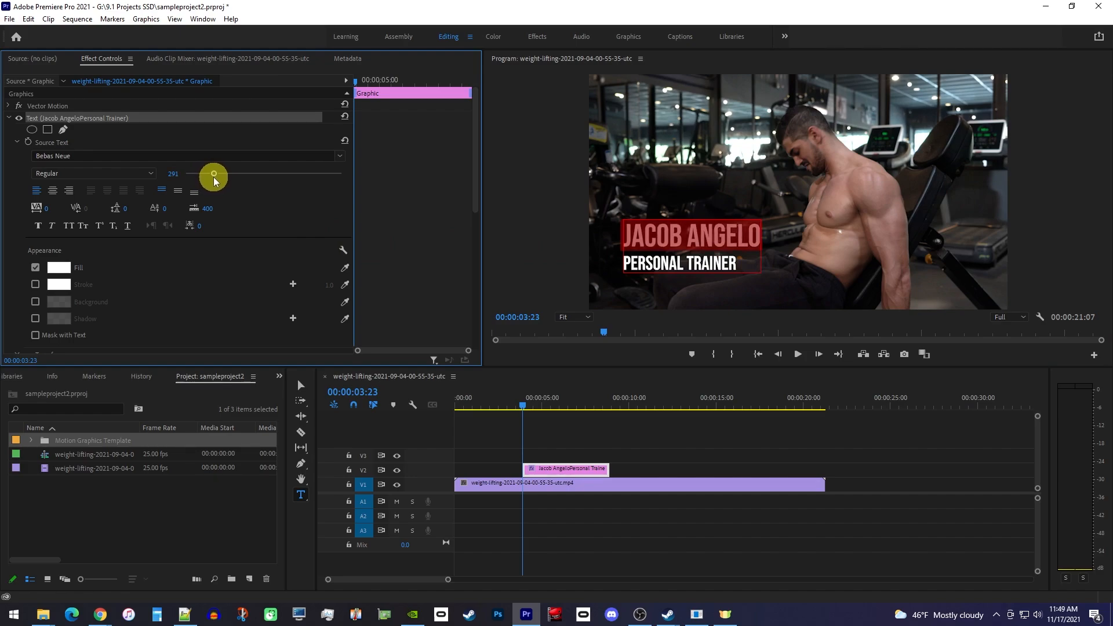
{"action": "mouse_move", "coordinate": [244, 289]}
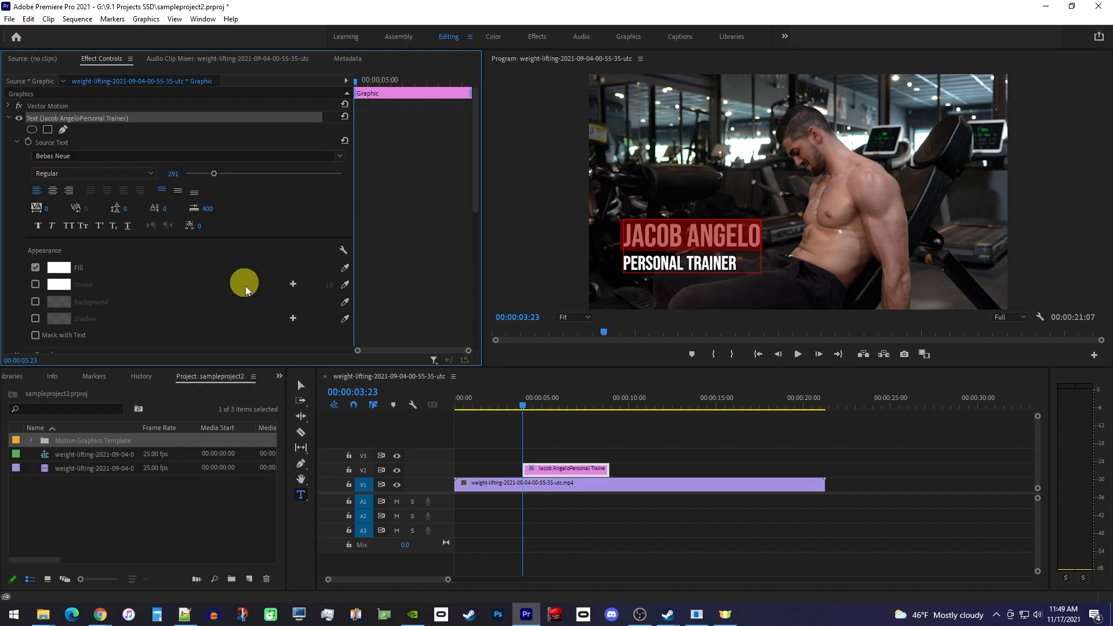
- Give the title a red background box with padding around the text
{"action": "left_click", "coordinate": [300, 384]}
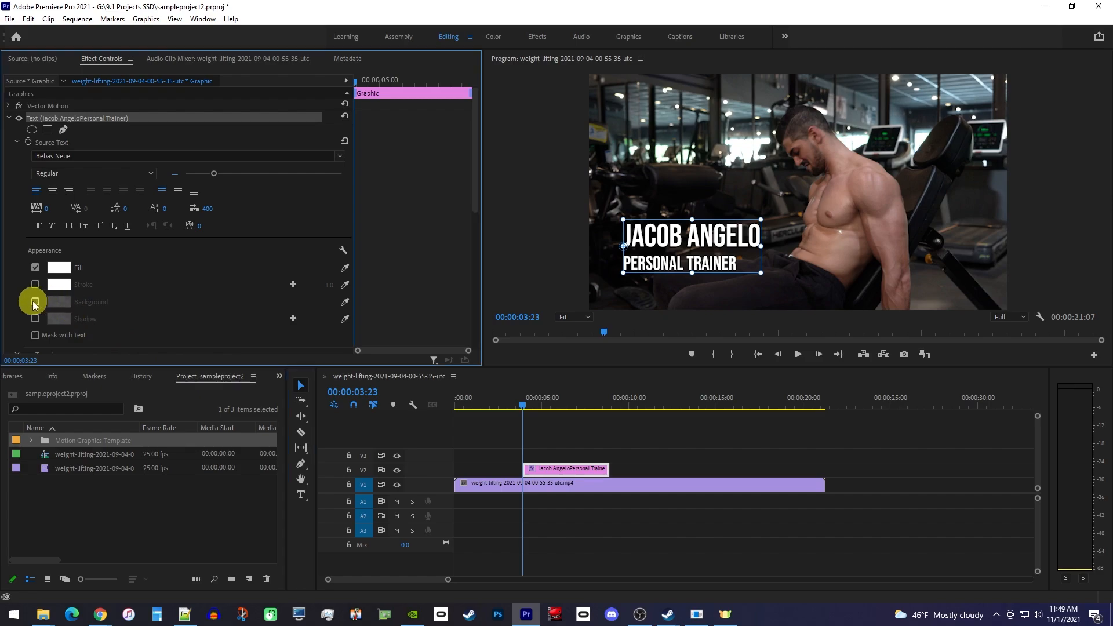
{"action": "left_click", "coordinate": [35, 301]}
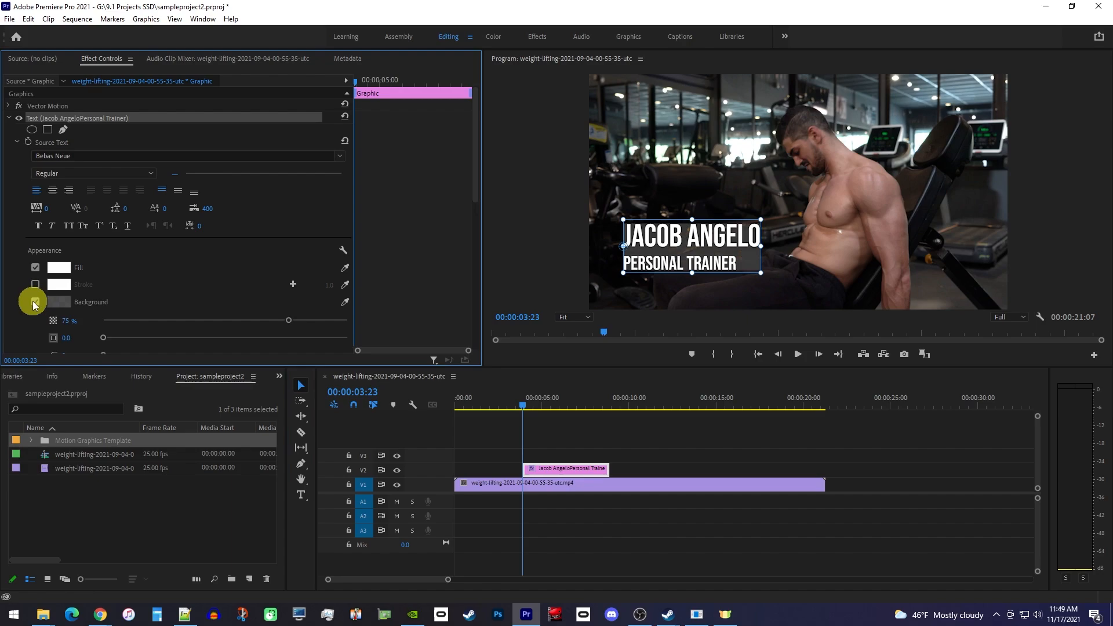
{"action": "left_click", "coordinate": [58, 301]}
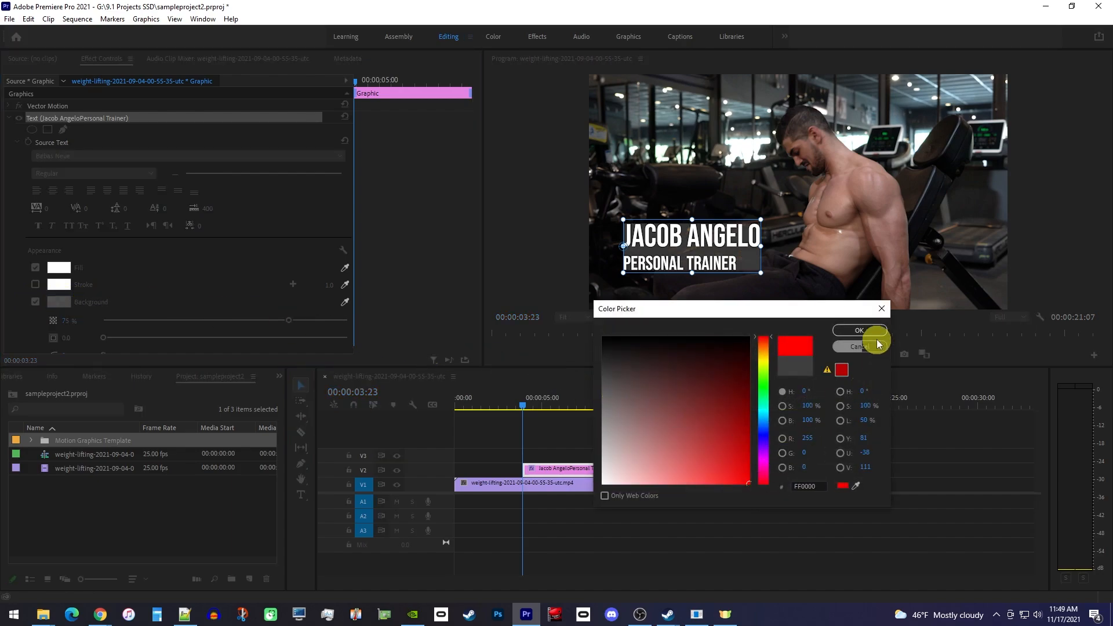
{"action": "left_click", "coordinate": [858, 330]}
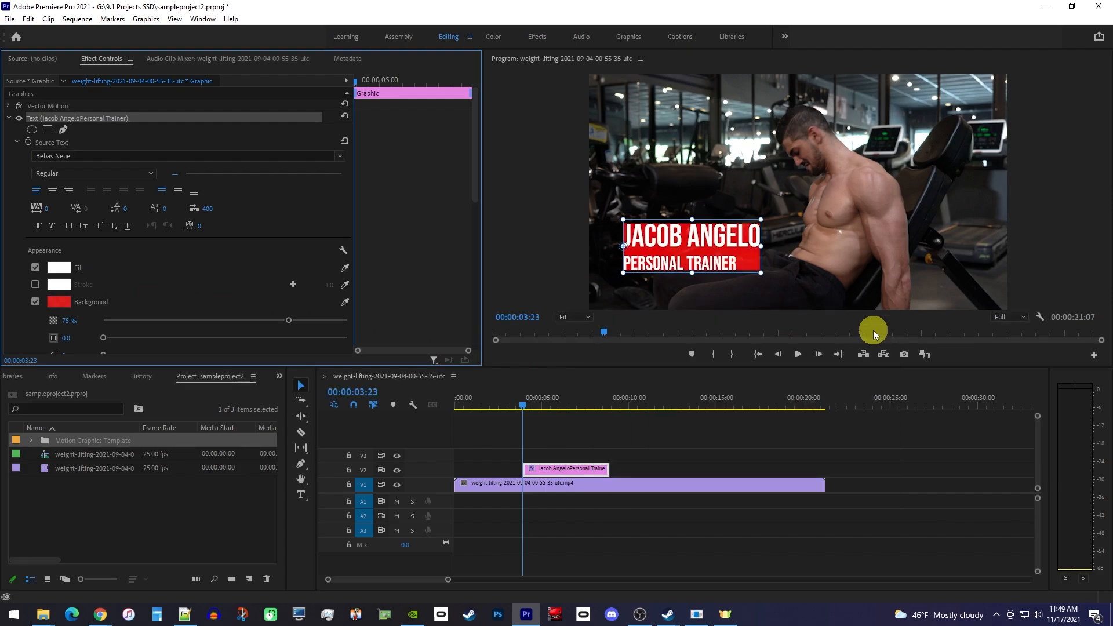
{"action": "scroll", "scroll_direction": "down", "scroll_amount": 3}
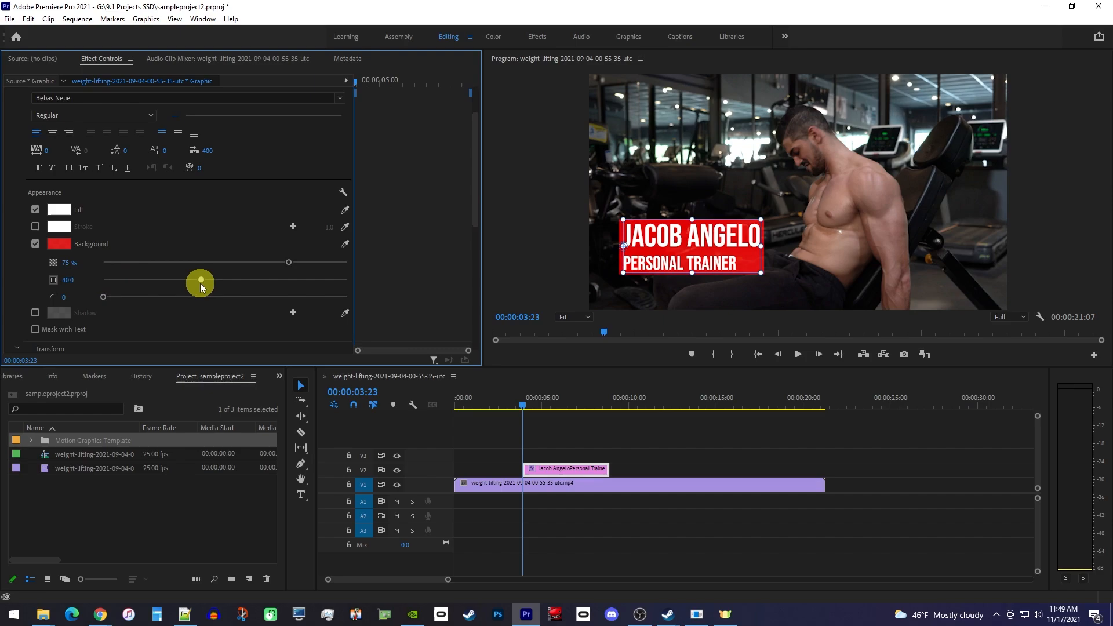
{"action": "left_click_drag", "start_coordinate": [200, 281], "coordinate": [226, 280]}
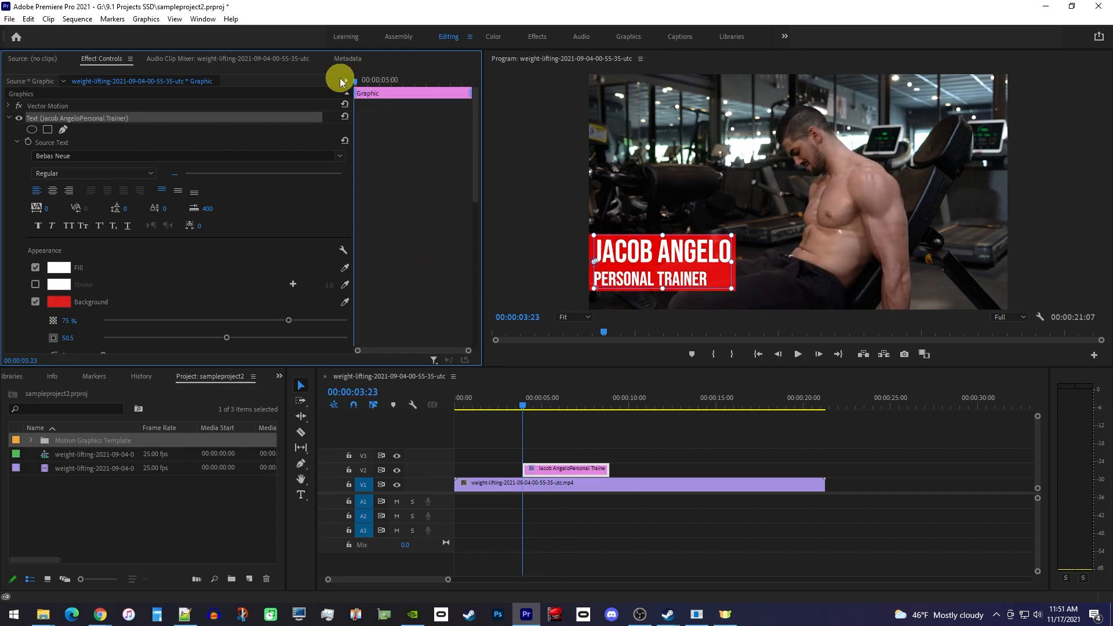
{"action": "mouse_move", "coordinate": [330, 82]}
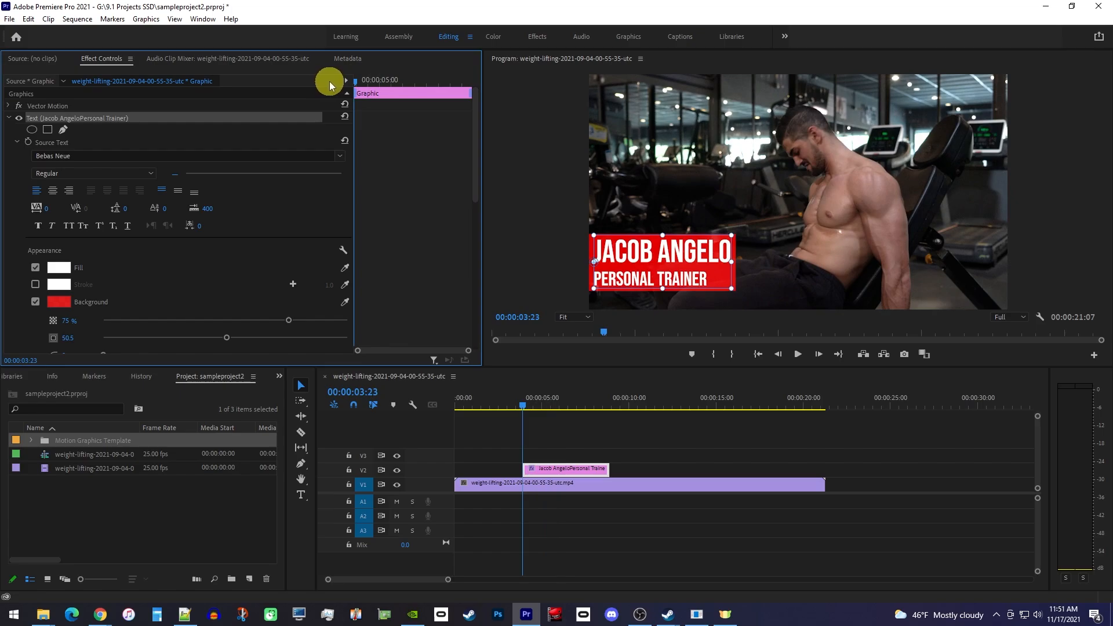
- Keyframe Position X from -1333.2 at 3:23 to 59.8 at 6:05
{"action": "scroll", "scroll_direction": "down", "scroll_amount": 3}
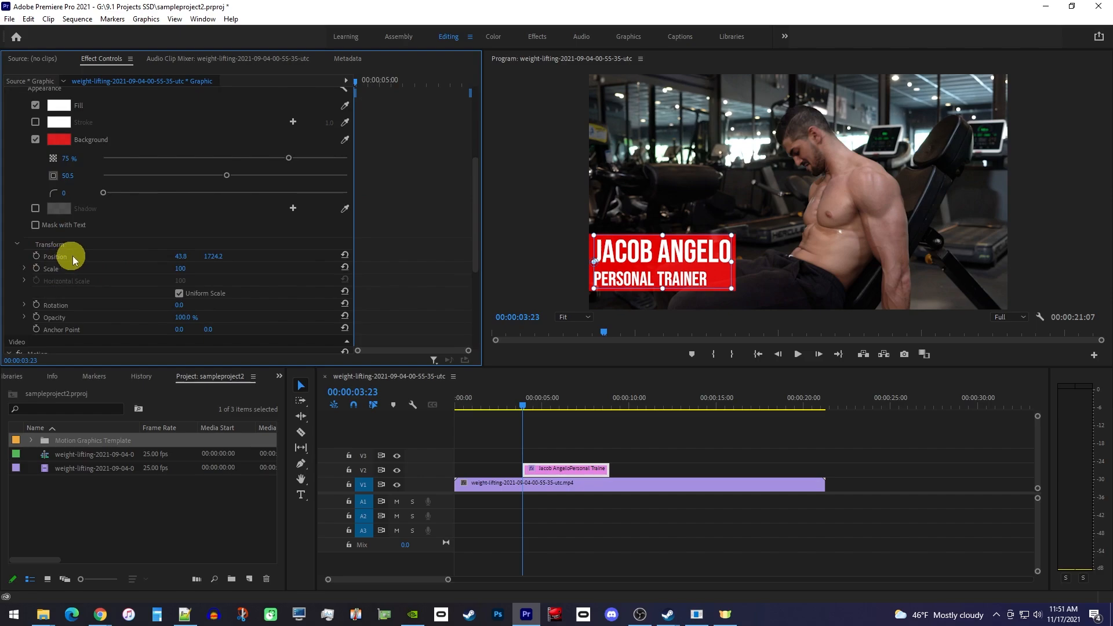
{"action": "mouse_move", "coordinate": [102, 255]}
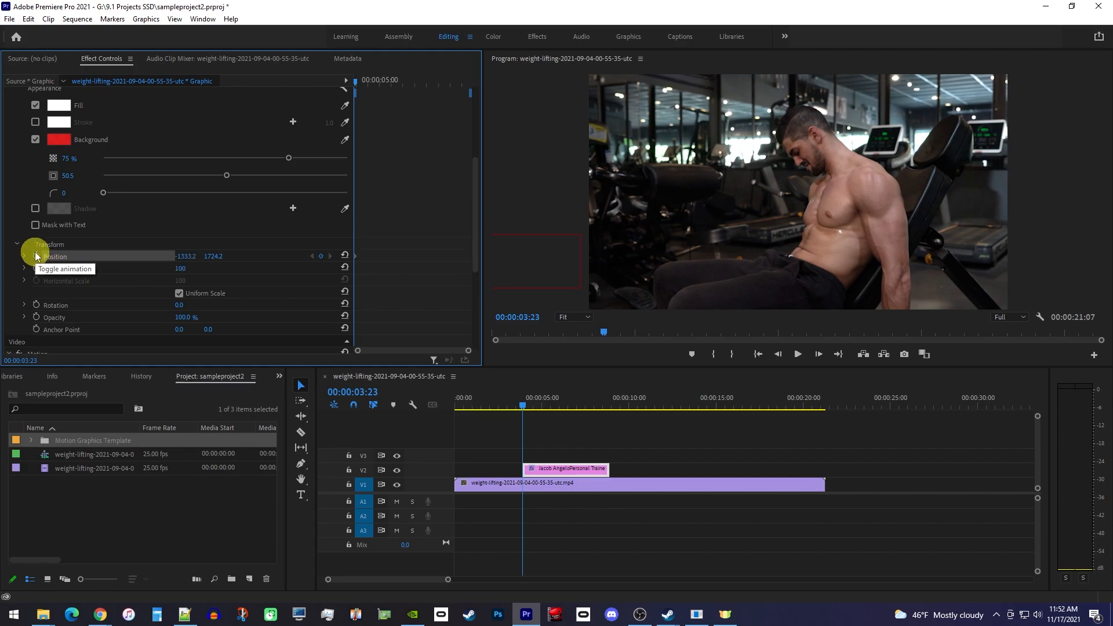
{"action": "mouse_move", "coordinate": [357, 231]}
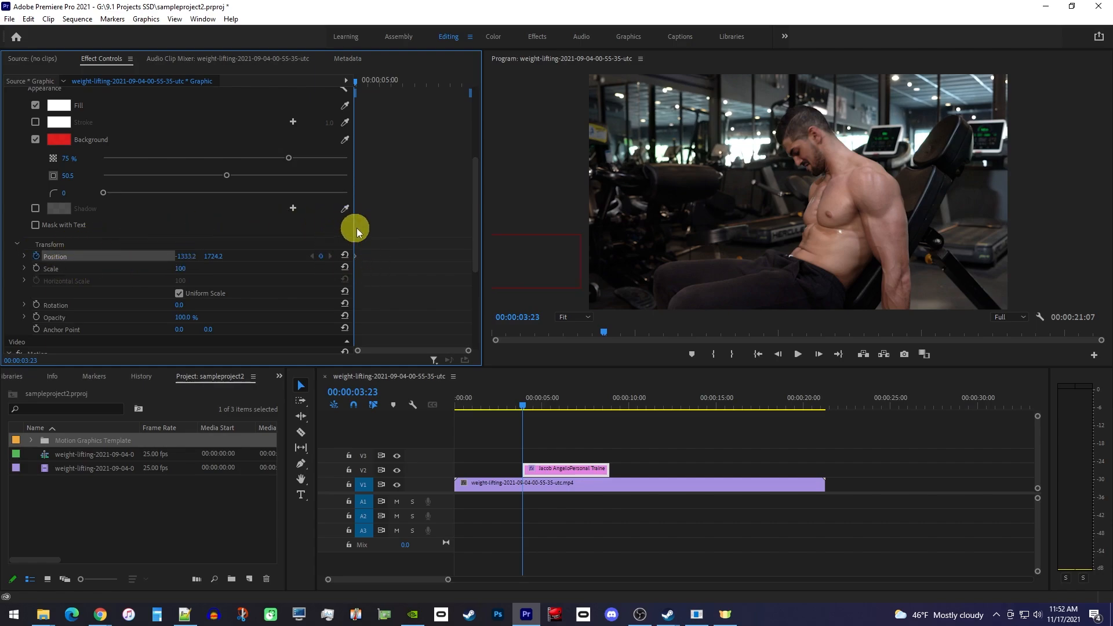
{"action": "mouse_move", "coordinate": [361, 229]}
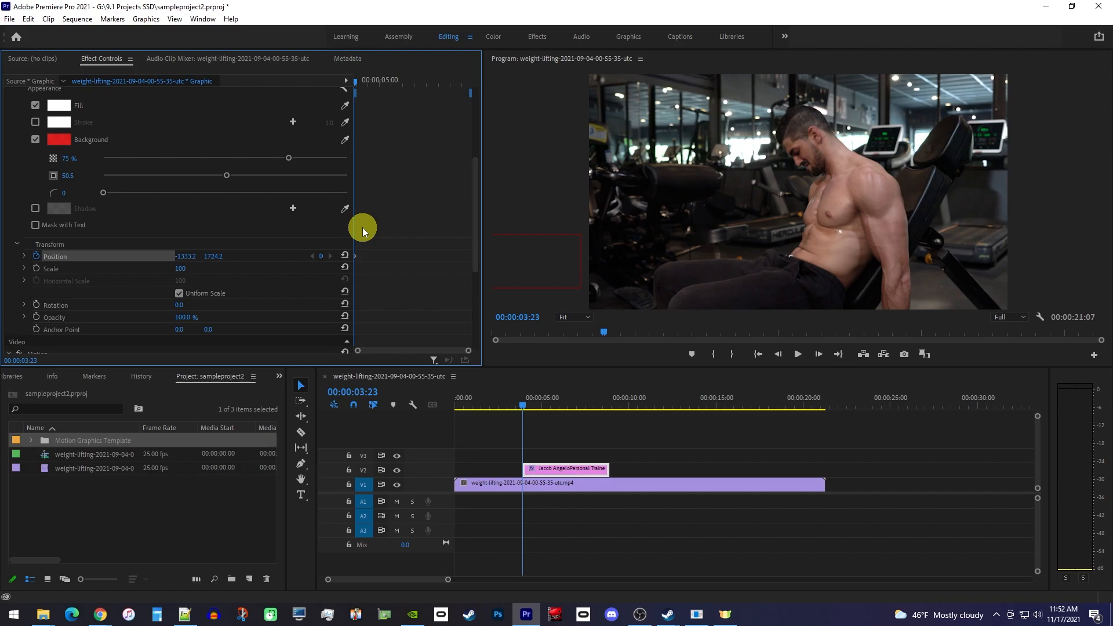
{"action": "mouse_move", "coordinate": [376, 112]}
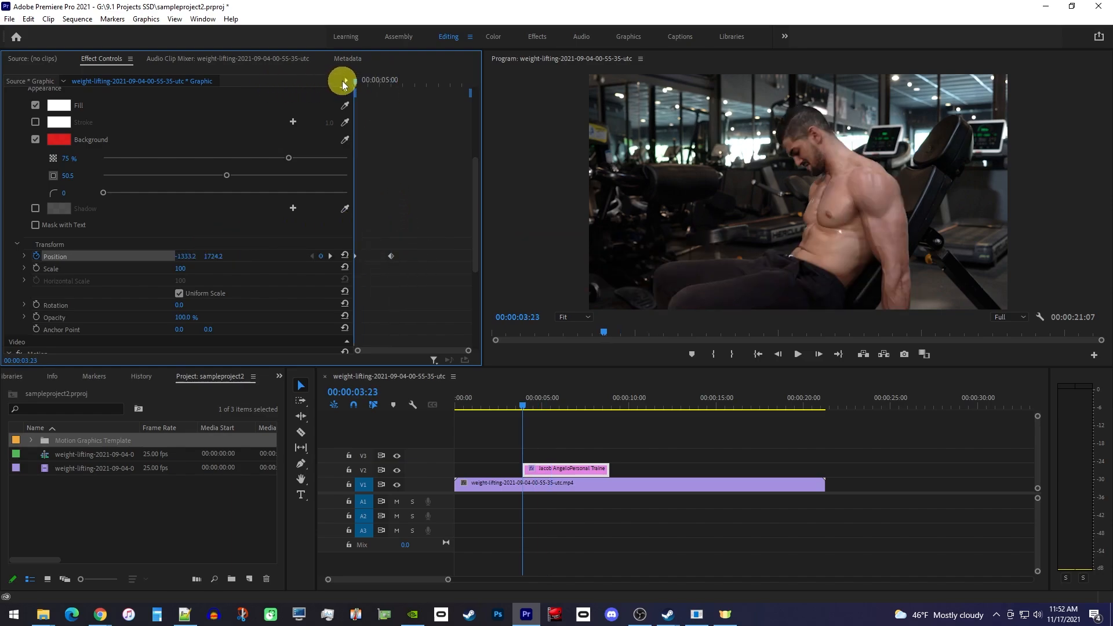
{"action": "left_click", "coordinate": [797, 353]}
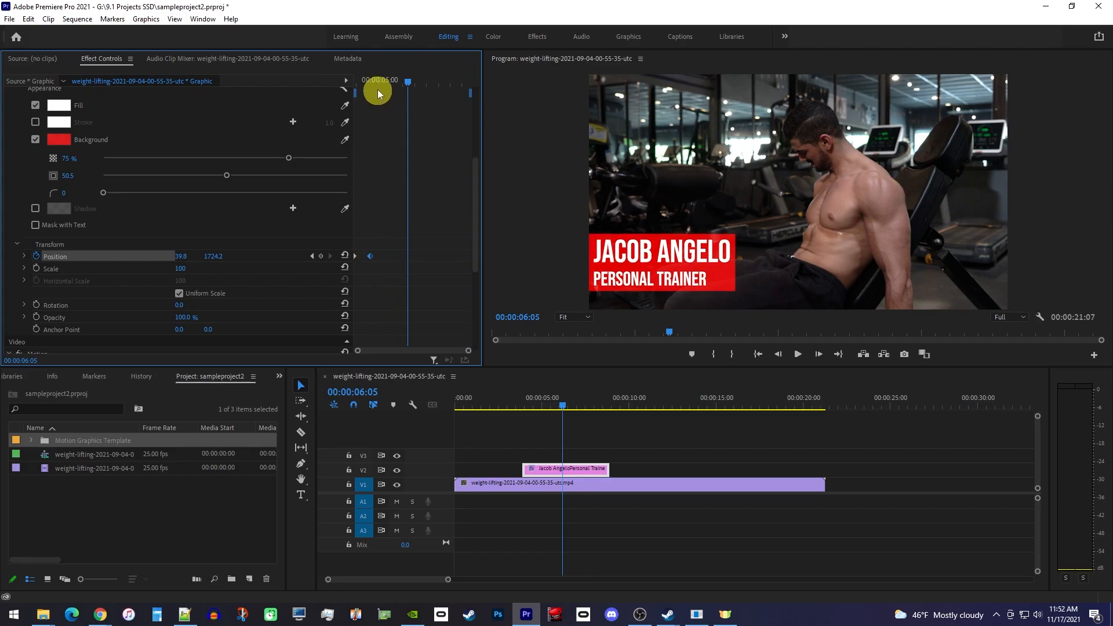
- Hold X at 59.8 until 7:09, exit to -1333.2 by 8:07
{"action": "left_click", "coordinate": [796, 354]}
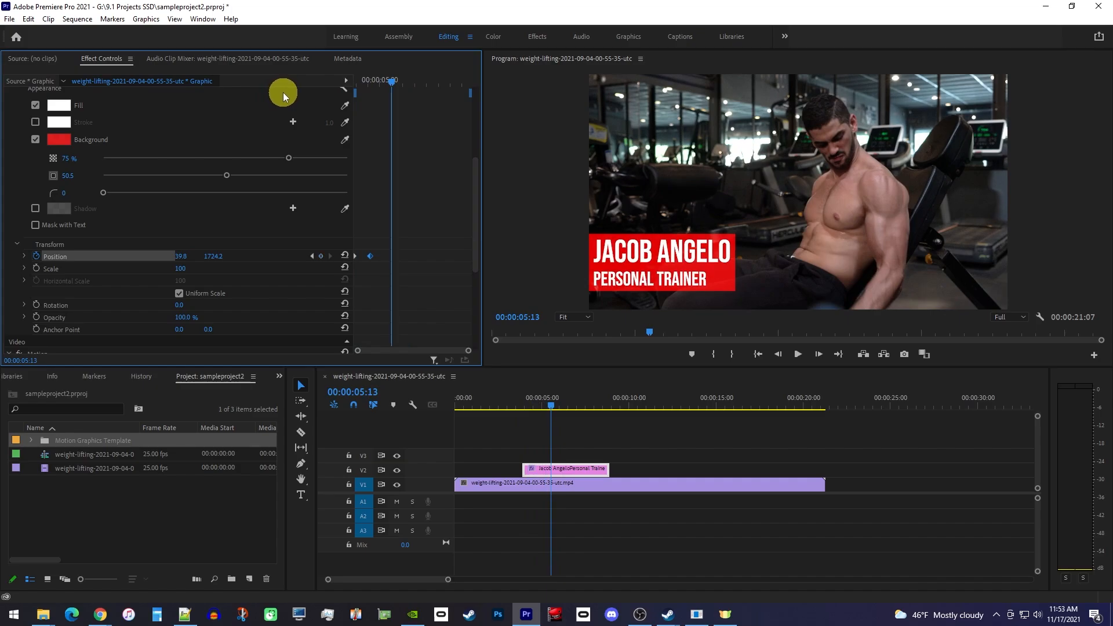
{"action": "mouse_move", "coordinate": [291, 96]}
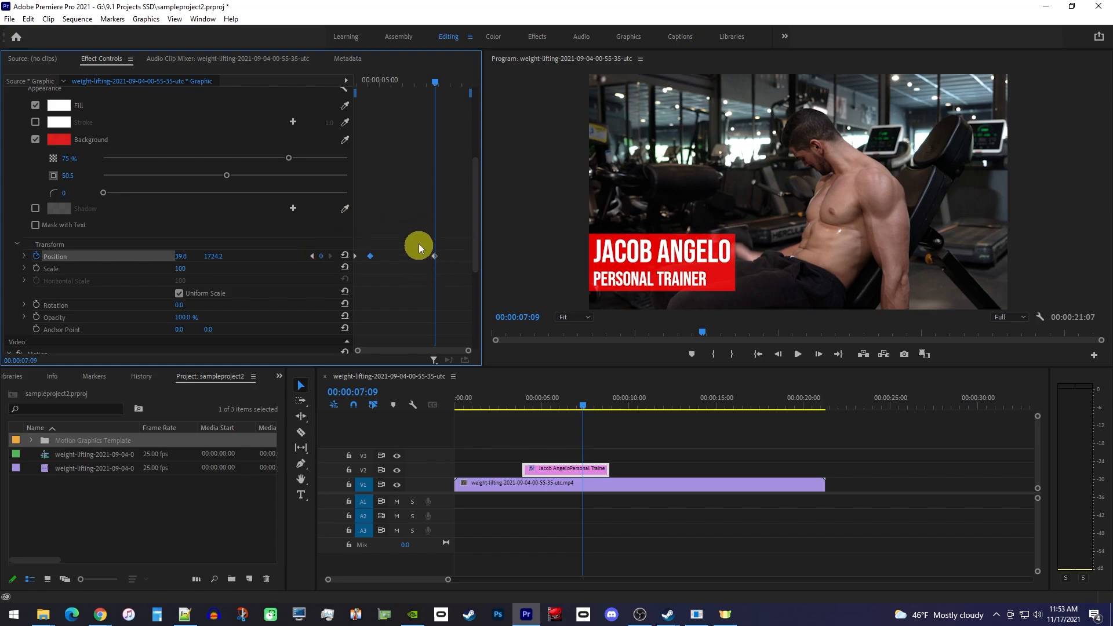
{"action": "mouse_move", "coordinate": [446, 244]}
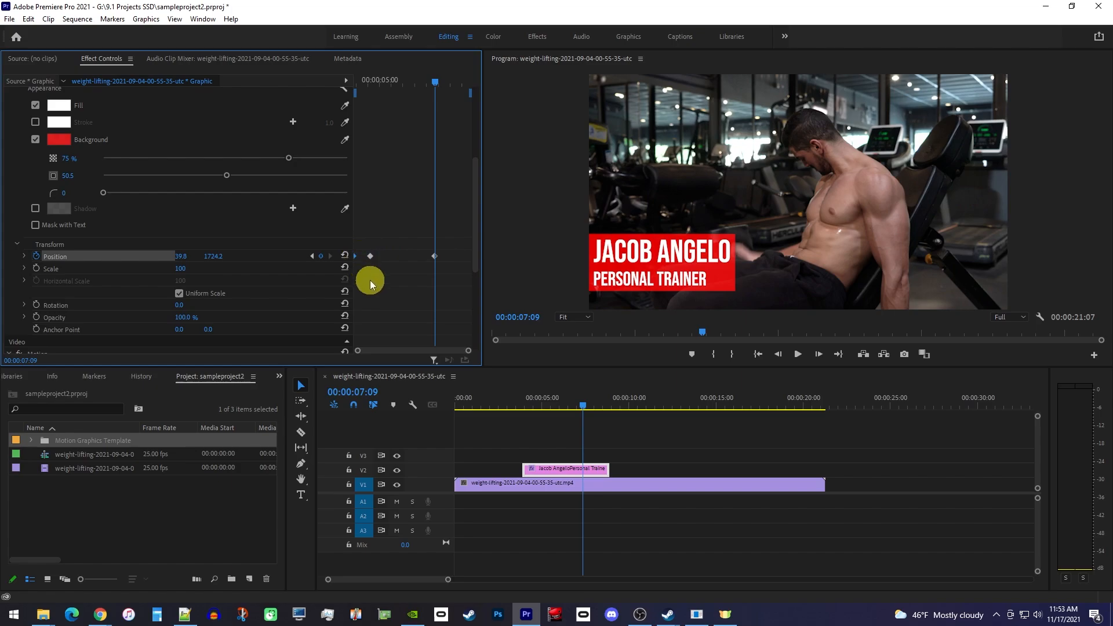
{"action": "mouse_move", "coordinate": [445, 115]}
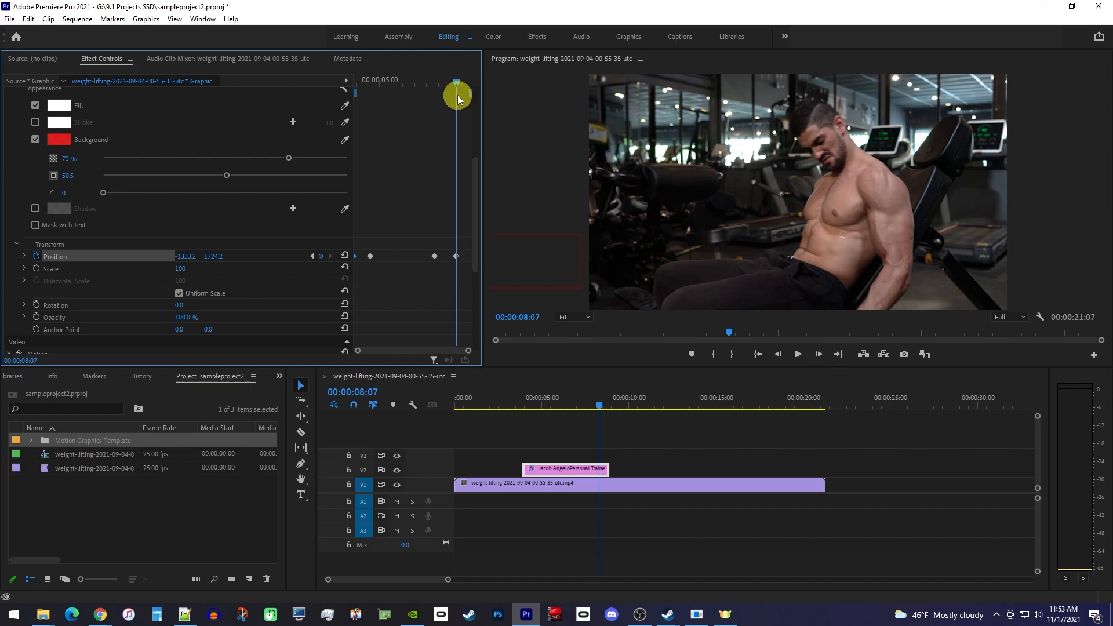
{"action": "left_click_drag", "start_coordinate": [456, 92], "coordinate": [425, 82]}
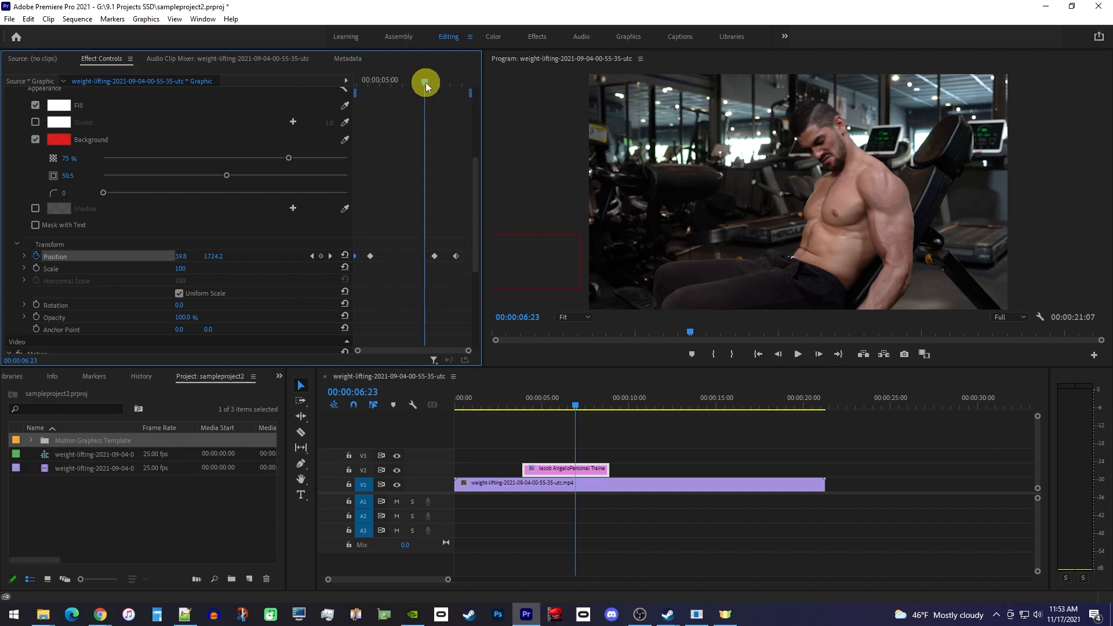
{"action": "left_click", "coordinate": [796, 354]}
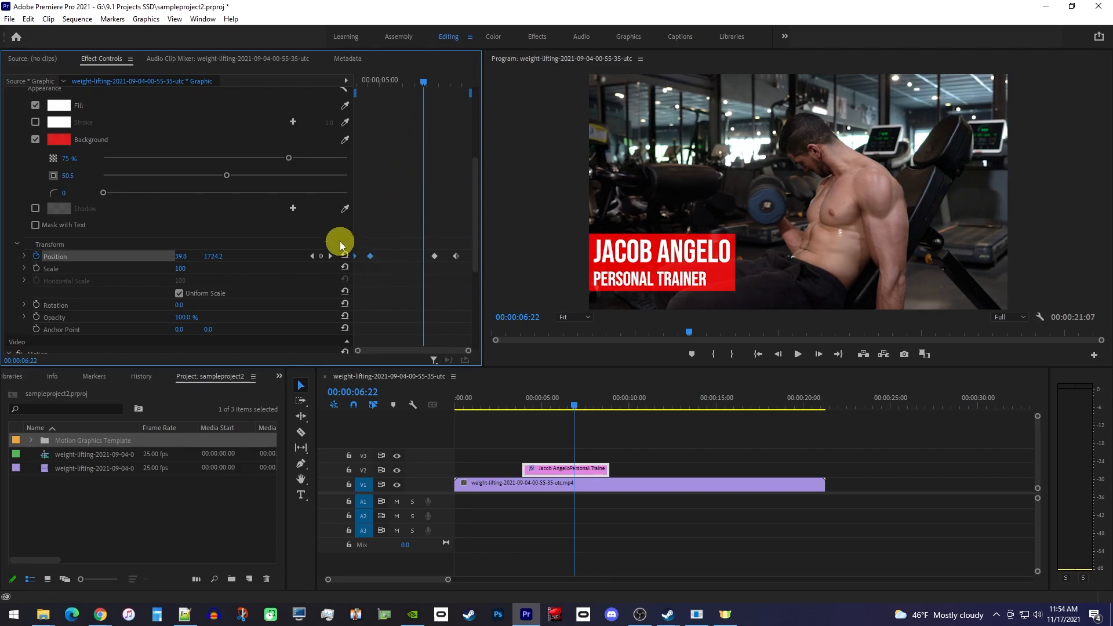
- Set the slide-in Position keyframe's temporal interpolation to Ease In
{"action": "right_click", "coordinate": [369, 255]}
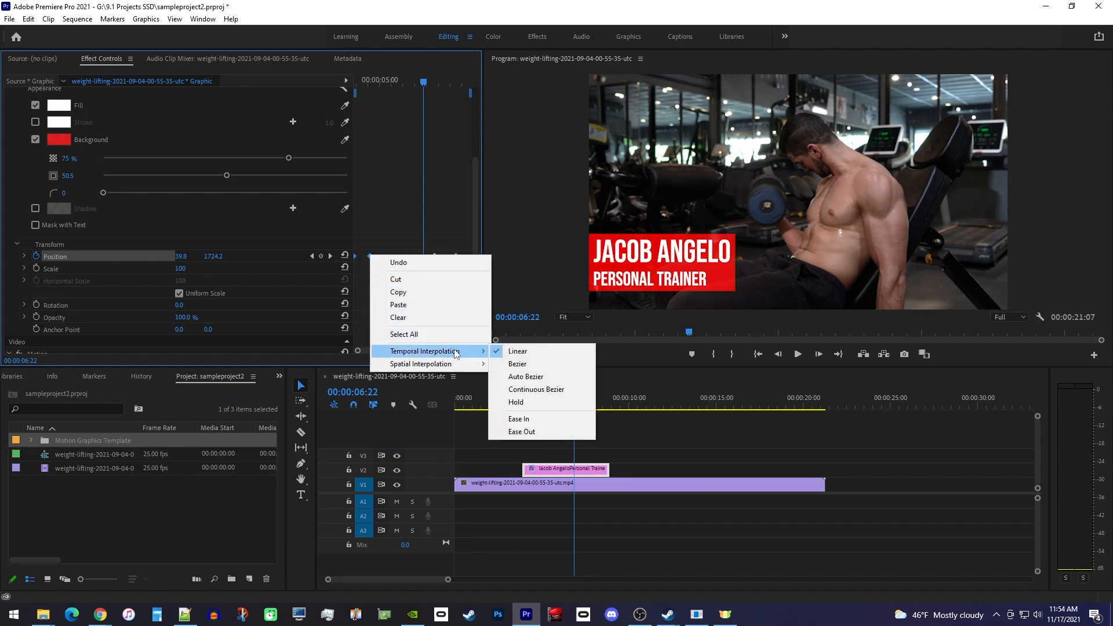
{"action": "mouse_move", "coordinate": [519, 419]}
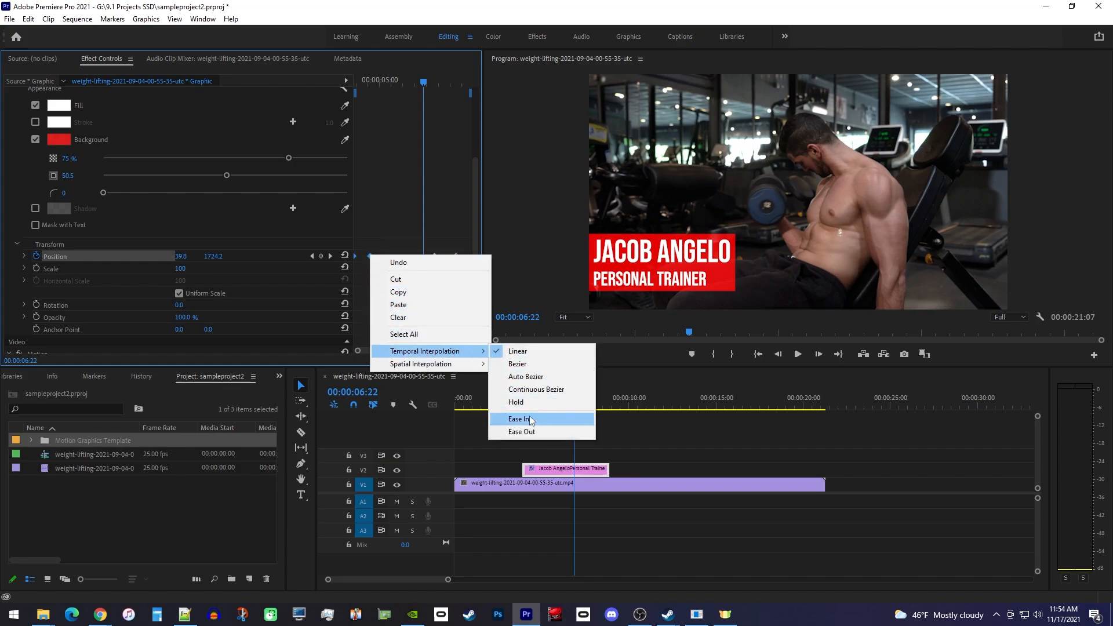
{"action": "left_click", "coordinate": [521, 419]}
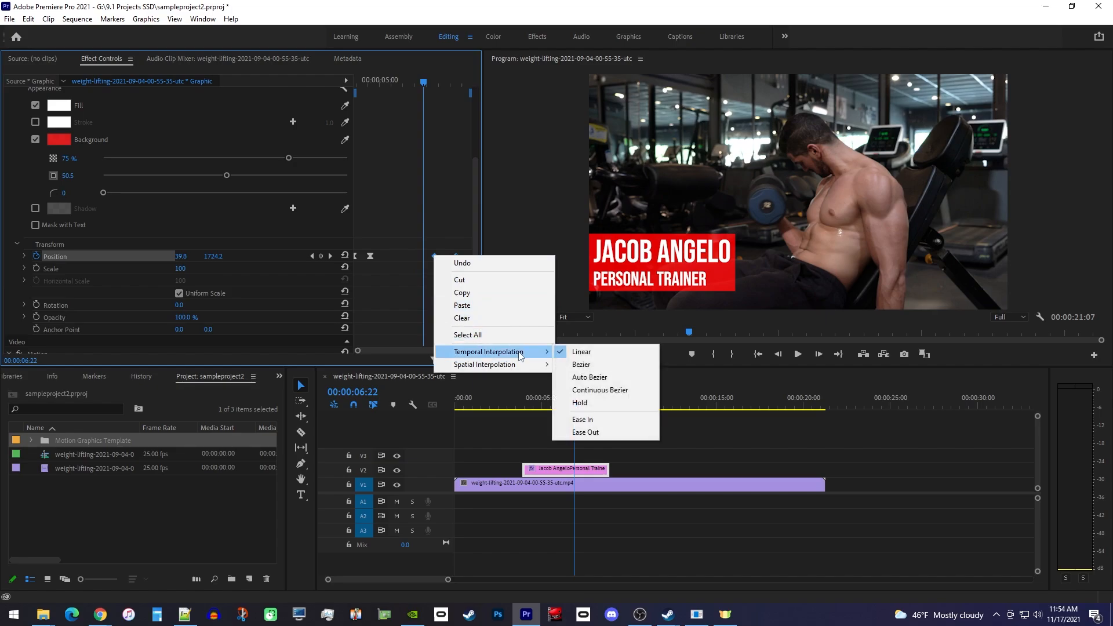
{"action": "mouse_move", "coordinate": [585, 431]}
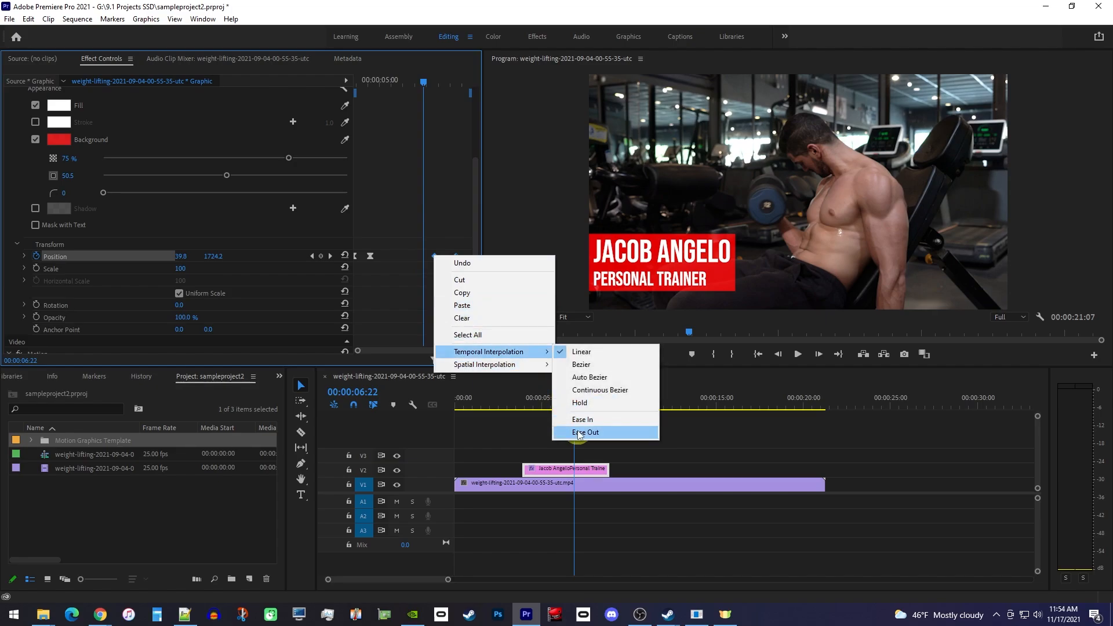